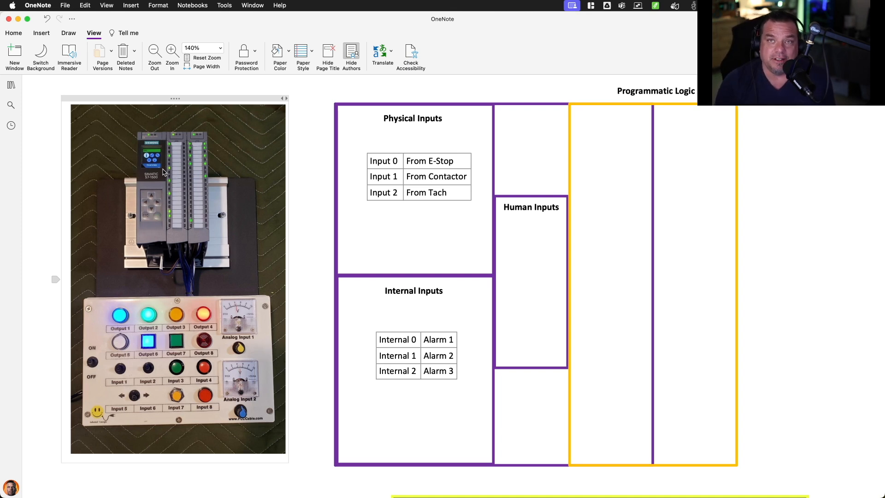
# Scroll past the inputs diagram to the Basic PLC Alarm Programming Example ladder image.
pyautogui.scroll(-3)
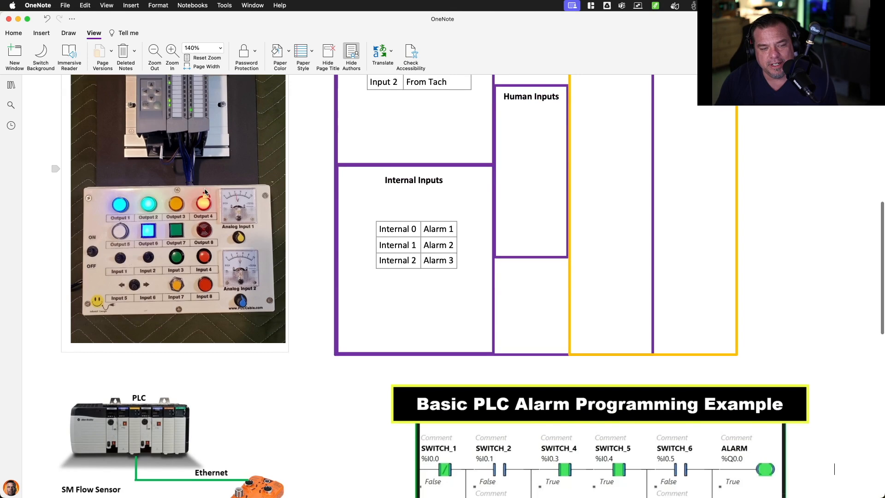
pyautogui.scroll(3)
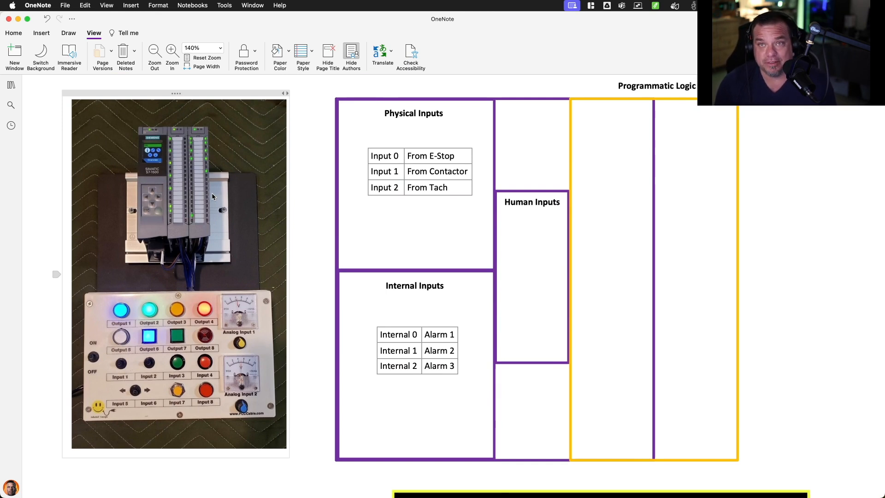
pyautogui.moveTo(197, 214)
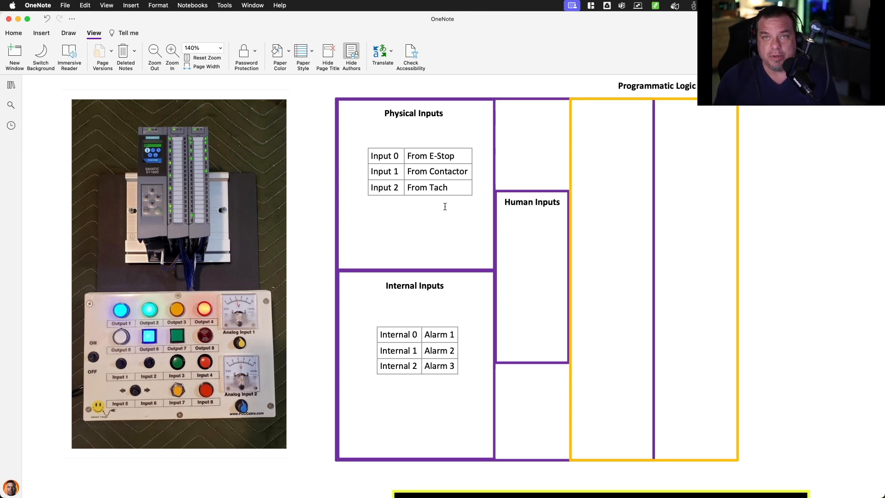
pyautogui.click(385, 155)
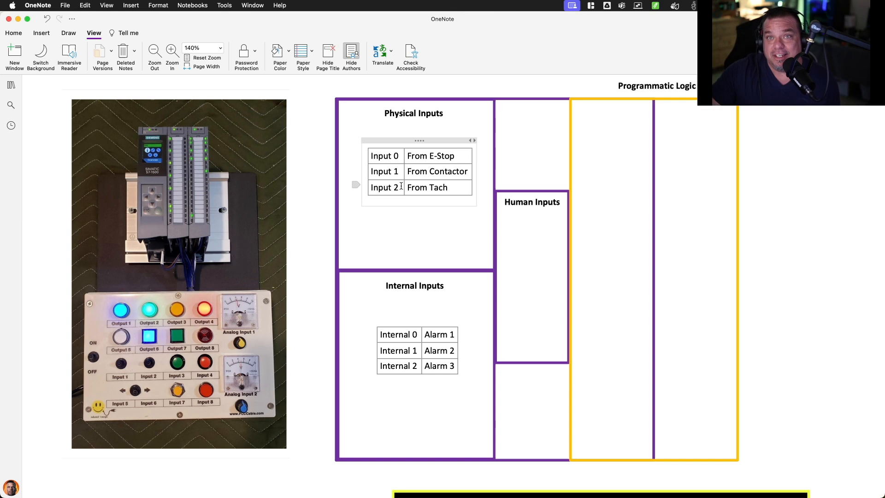
pyautogui.click(414, 285)
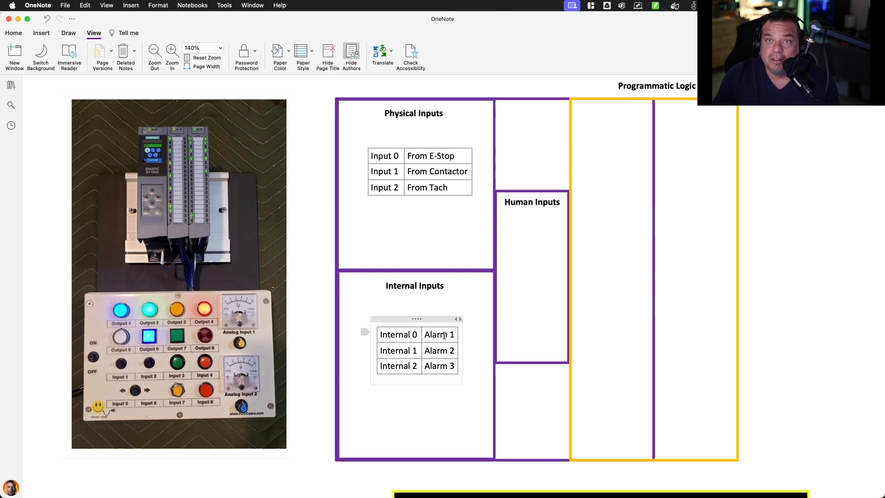
pyautogui.scroll(-3)
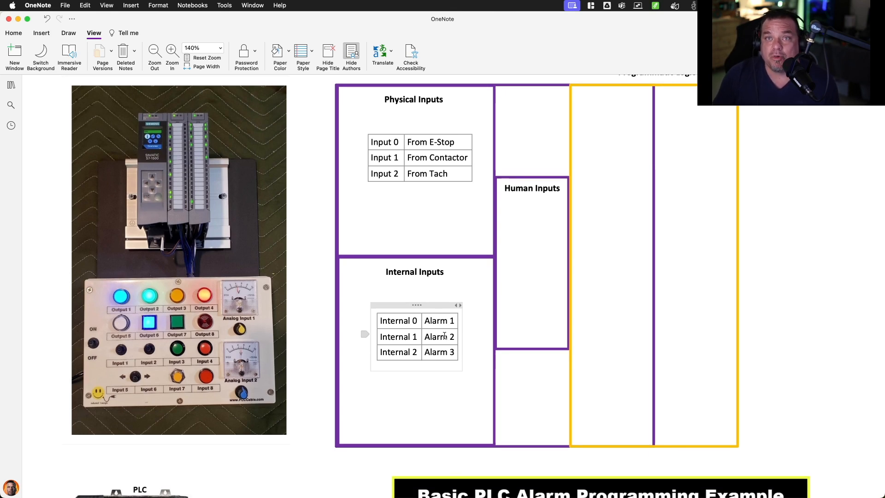
pyautogui.scroll(-3)
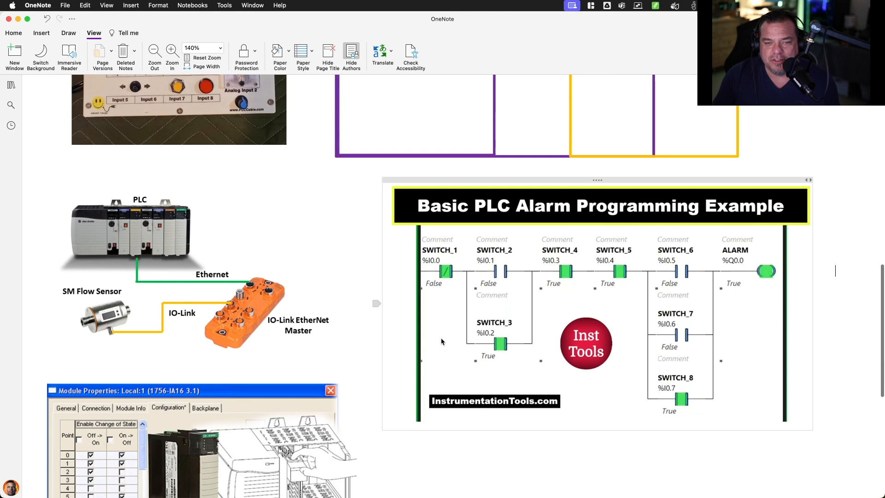
pyautogui.moveTo(440, 268)
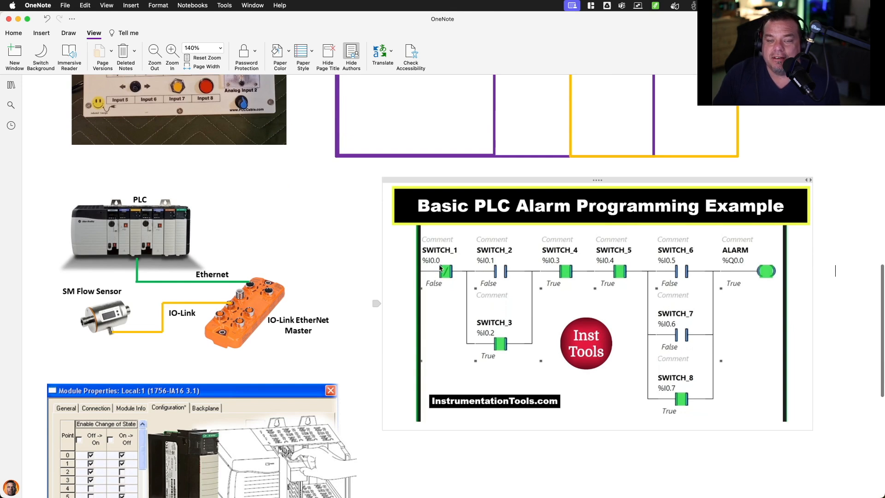
pyautogui.moveTo(588, 276)
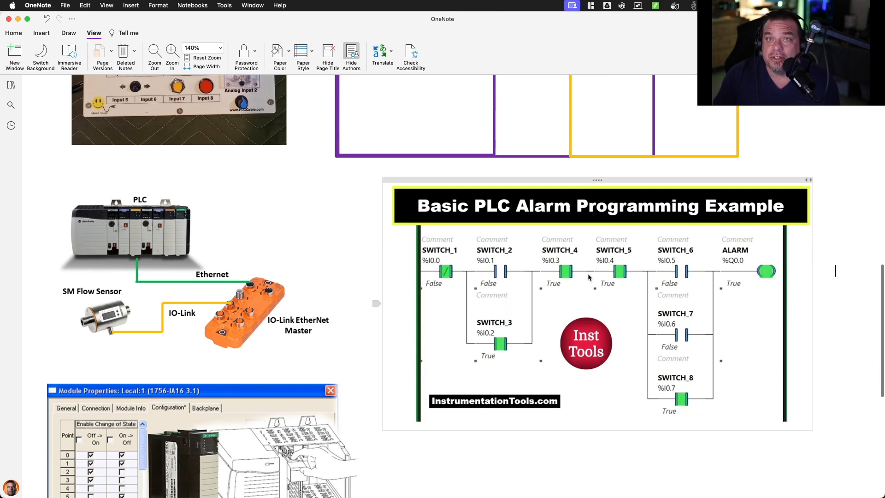
pyautogui.moveTo(430, 264)
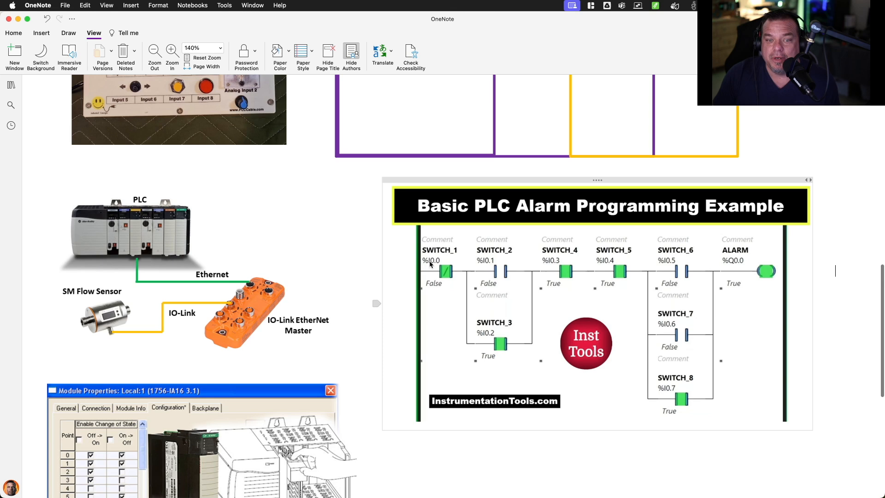
pyautogui.moveTo(432, 268)
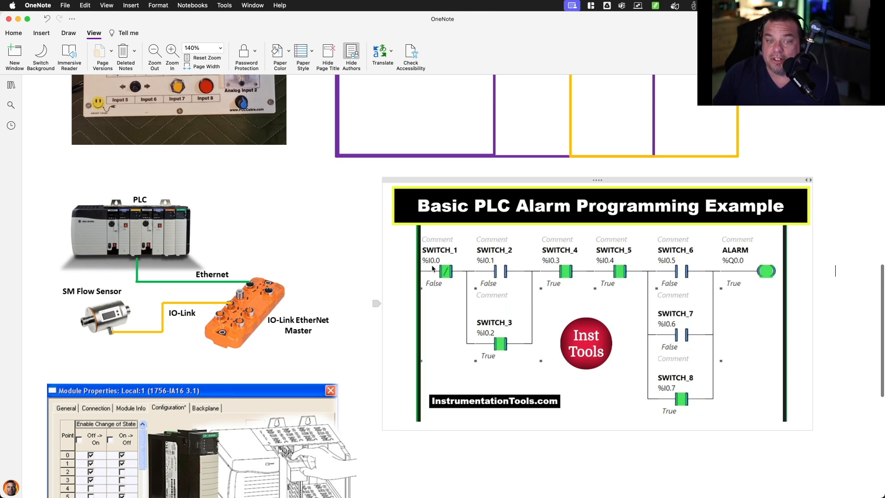
pyautogui.moveTo(482, 265)
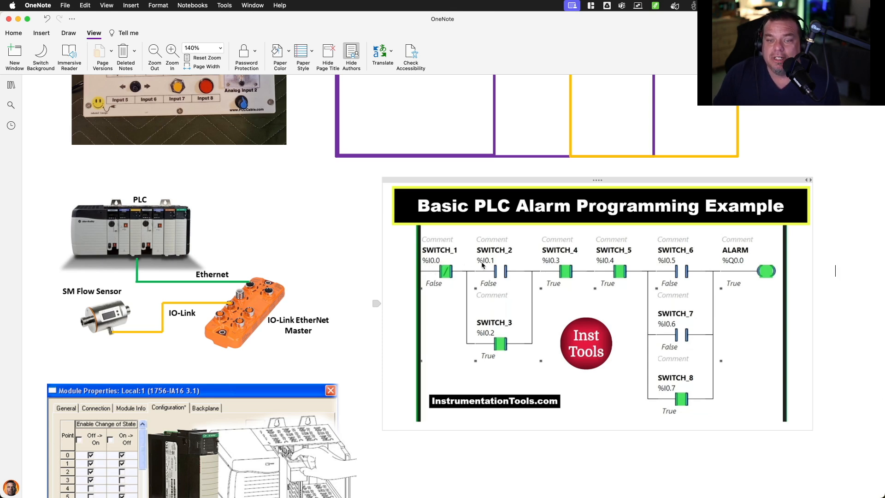
pyautogui.moveTo(494, 260)
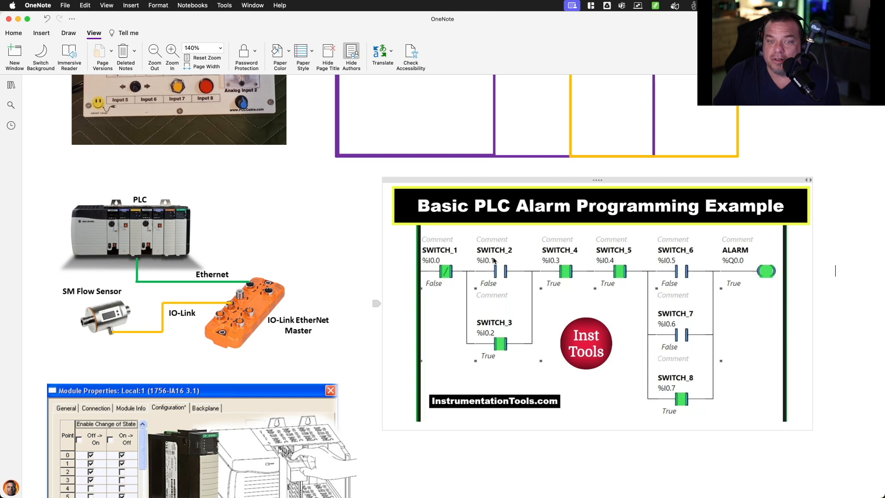
pyautogui.moveTo(552, 259)
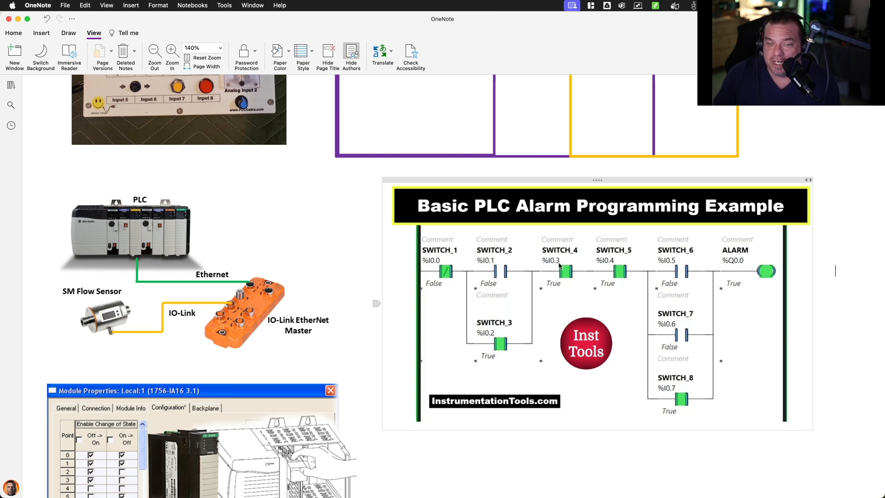
pyautogui.moveTo(480, 341)
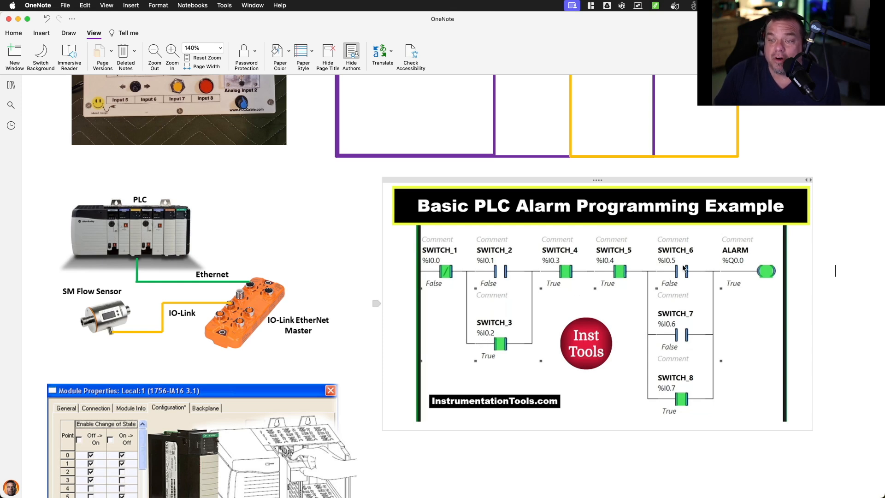
pyautogui.moveTo(687, 397)
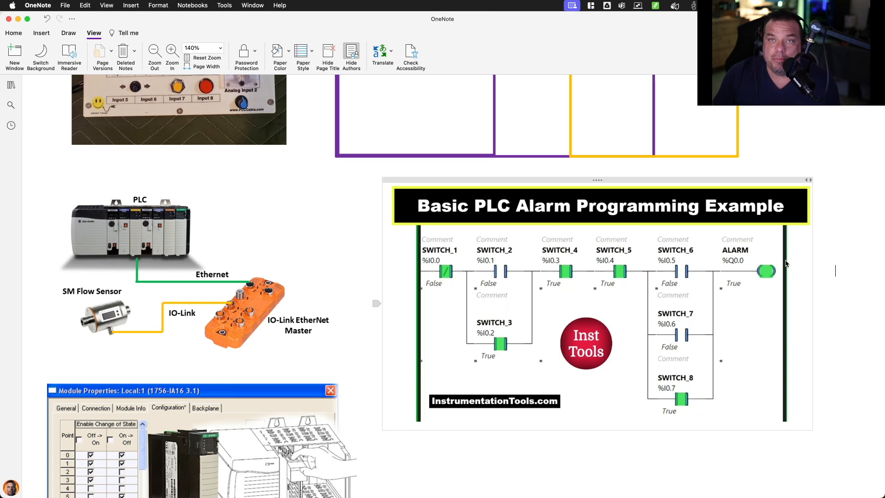
pyautogui.moveTo(736, 264)
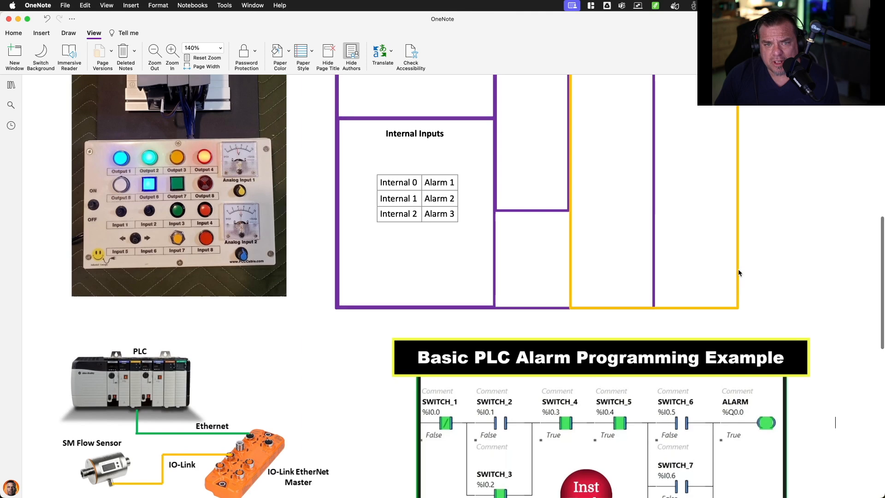
# Zoom and scroll to show Programmatic Logic, STATE REGISTER and the State Reasons codes 0–7.
pyautogui.scroll(-3)
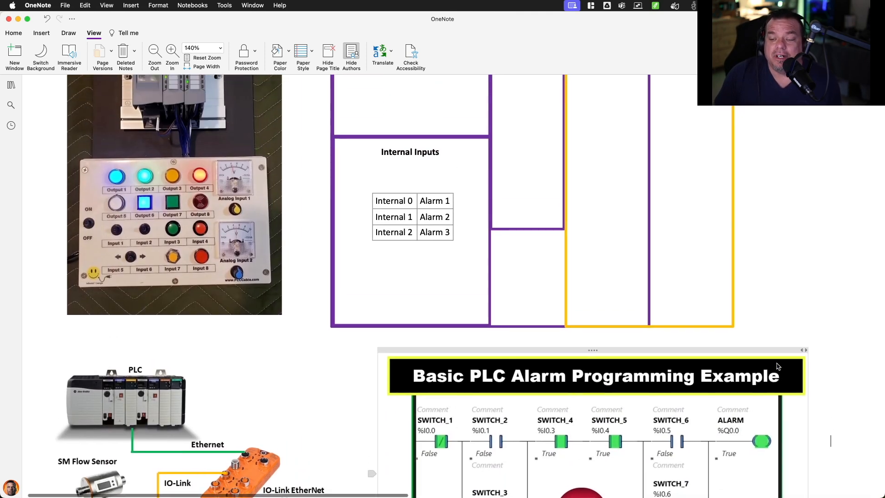
pyautogui.scroll(-3)
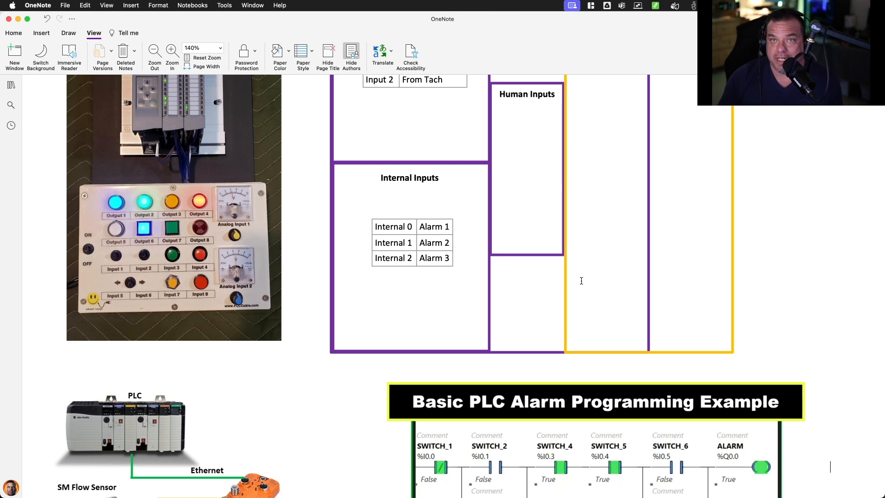
pyautogui.scroll(3)
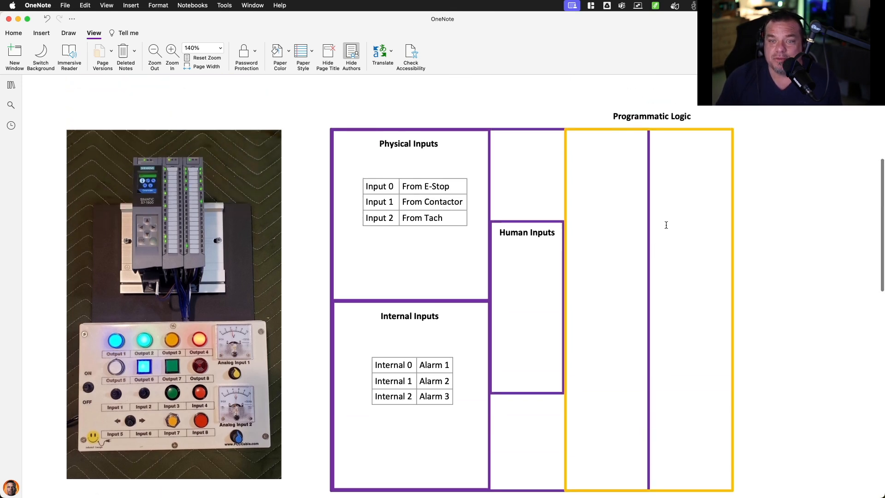
pyautogui.scroll(-3)
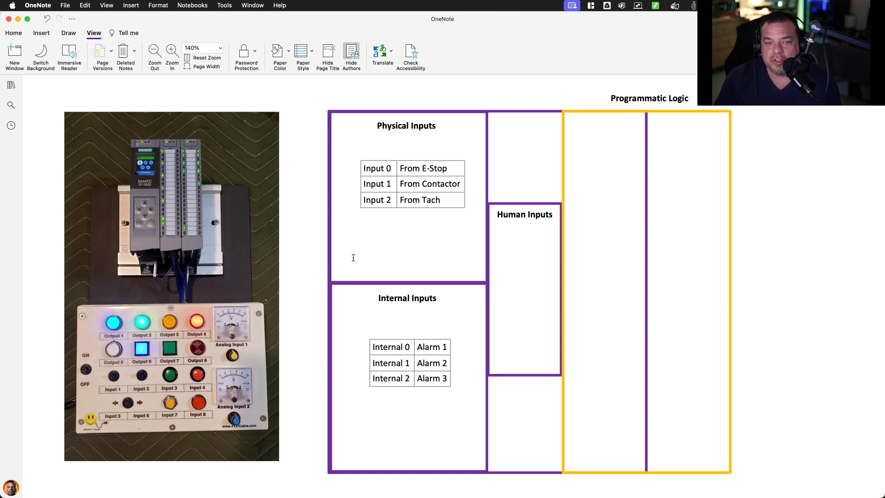
pyautogui.click(413, 184)
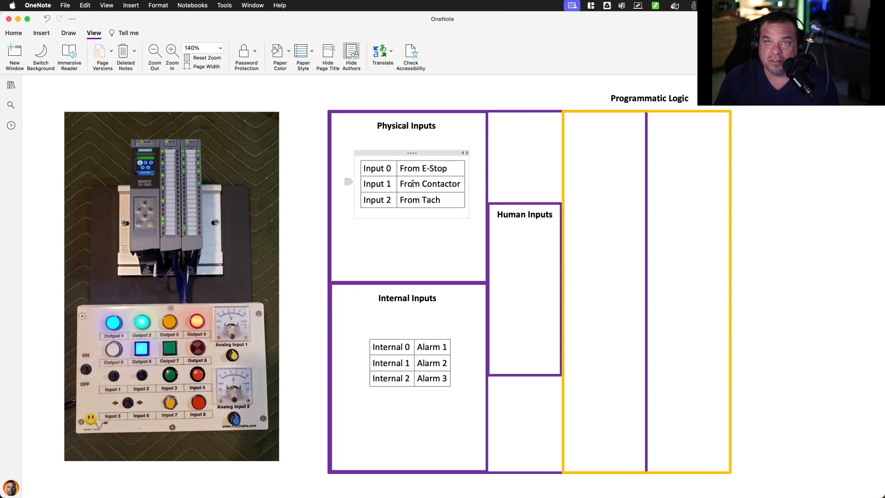
pyautogui.click(546, 289)
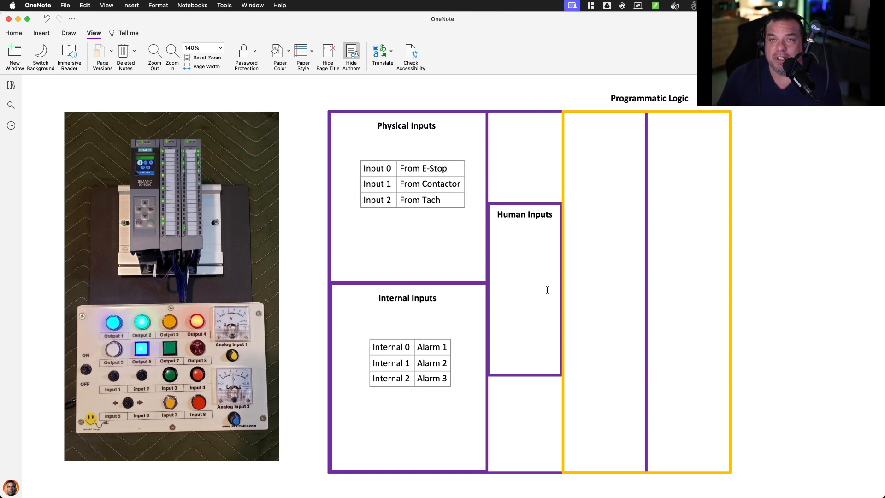
pyautogui.moveTo(738, 150)
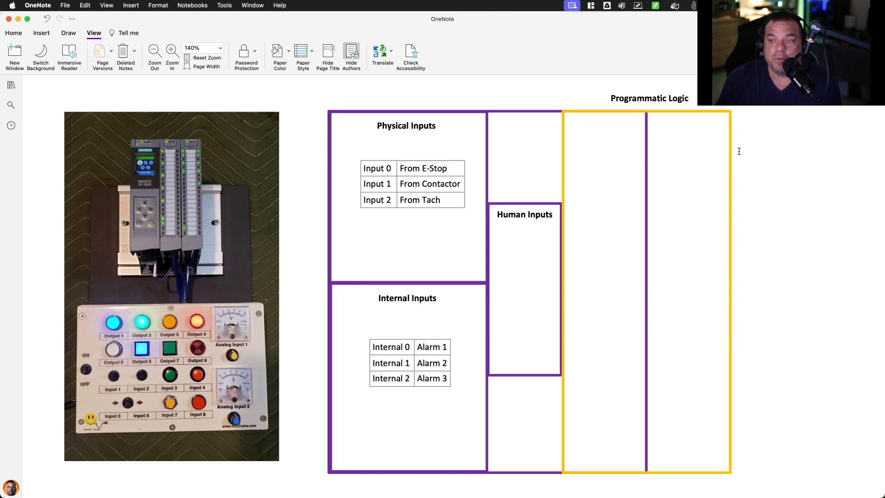
pyautogui.moveTo(704, 168)
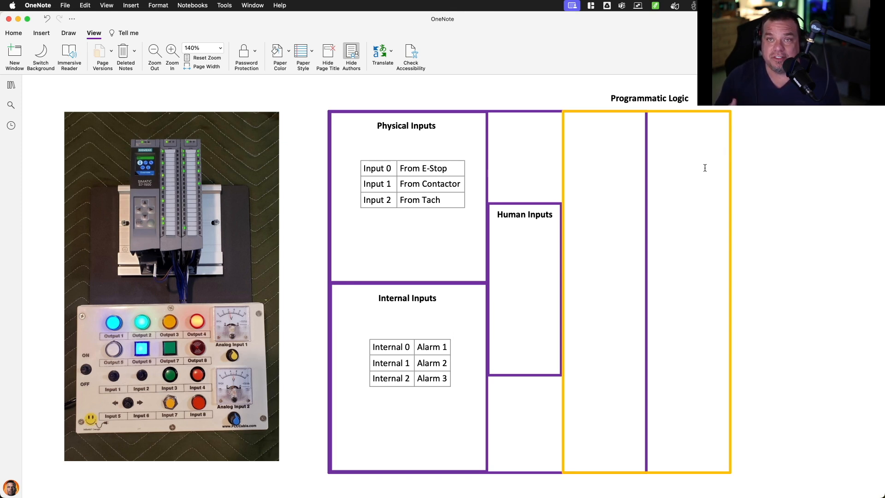
pyautogui.hscroll(3)
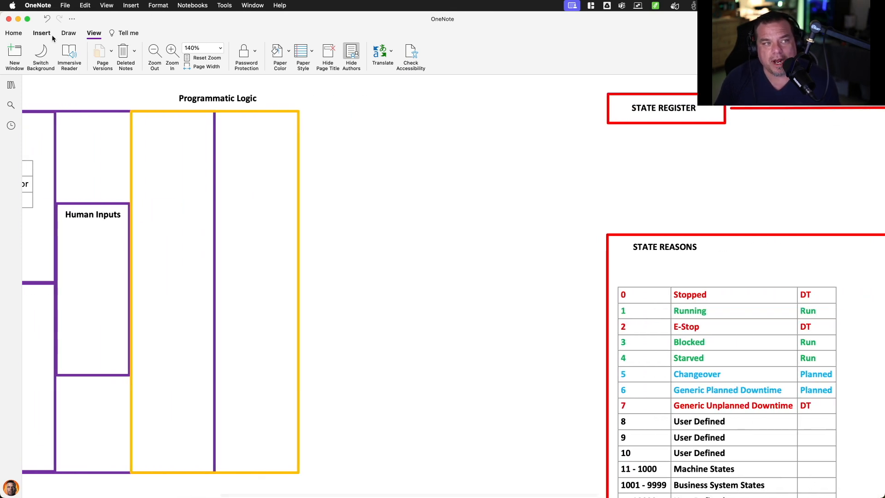
# Add a yellow arrow to STATE REGISTER and a Register table reading 0.
pyautogui.click(41, 33)
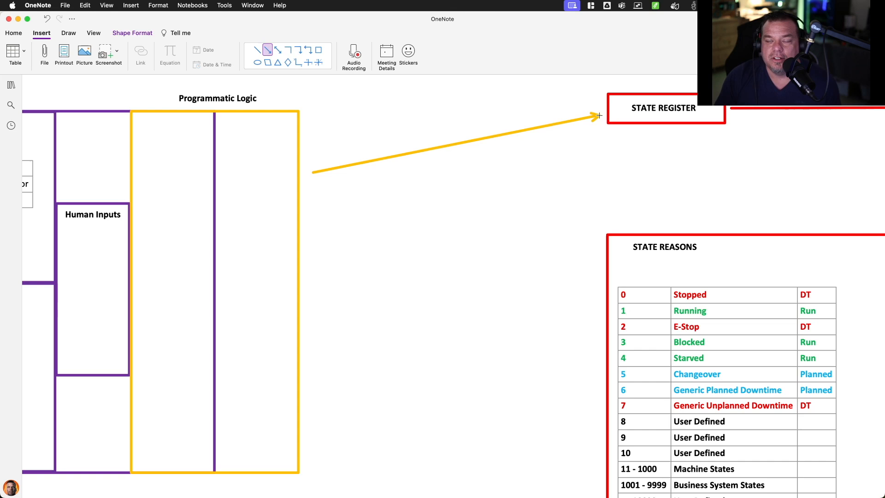
pyautogui.click(452, 144)
pyautogui.write('Register')
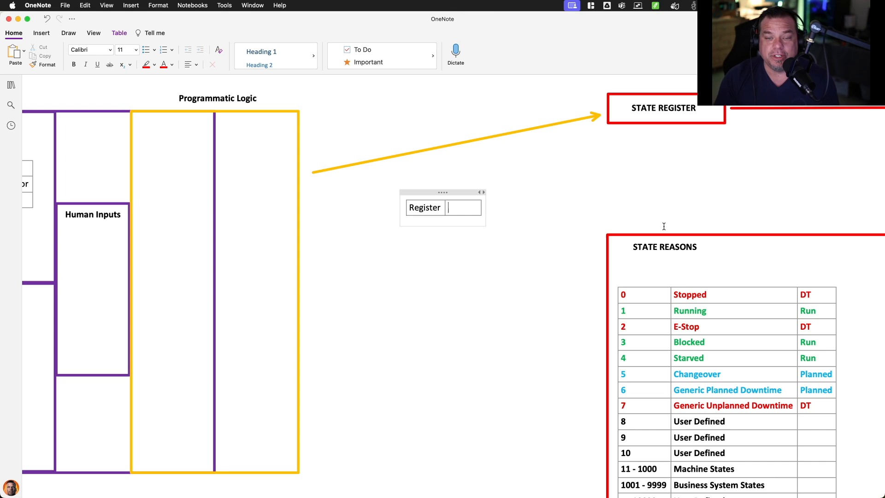
pyautogui.write('0')
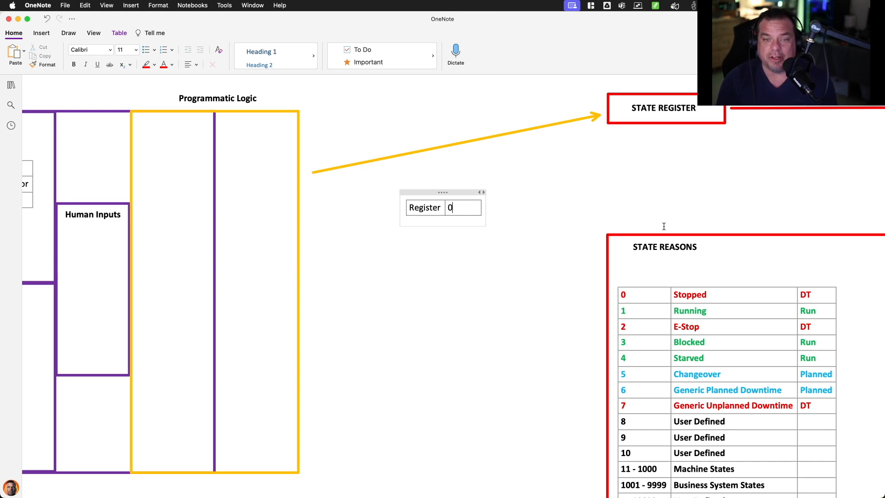
pyautogui.write('1')
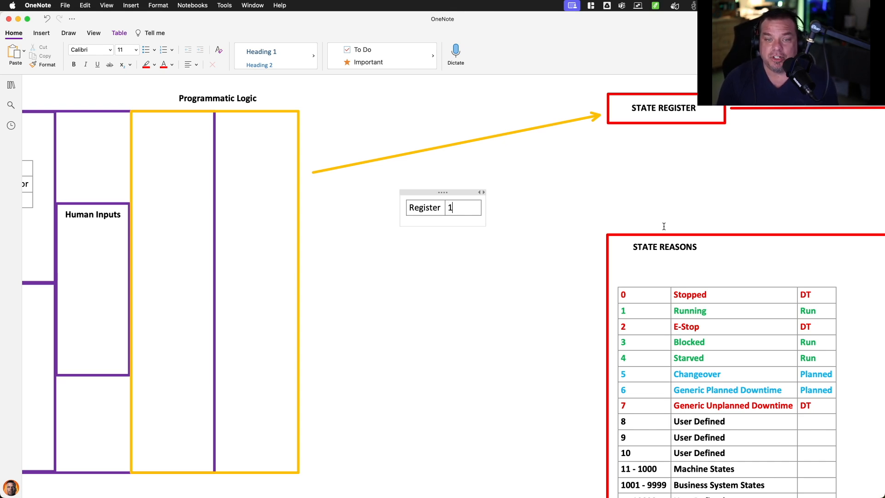
pyautogui.press('backspace')
pyautogui.write('4')
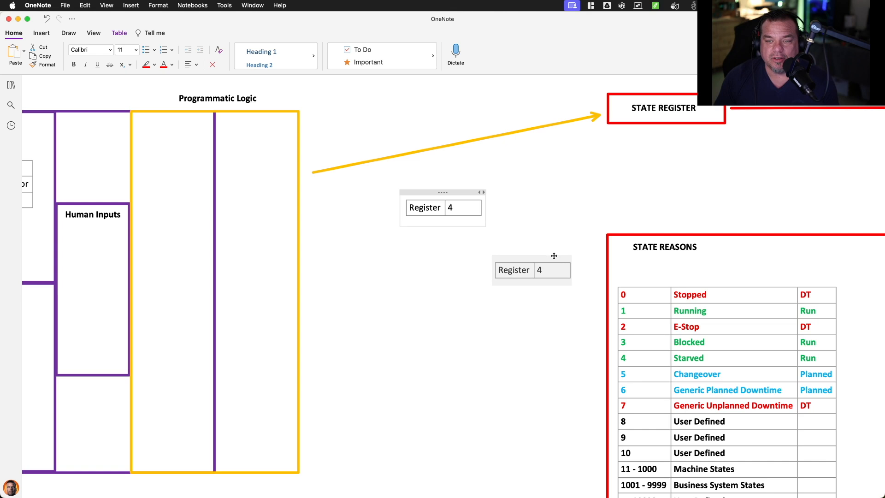
# Draw a yellow ellipse around the inputs and Programmatic Logic boxes.
pyautogui.scroll(-3)
pyautogui.write('0')
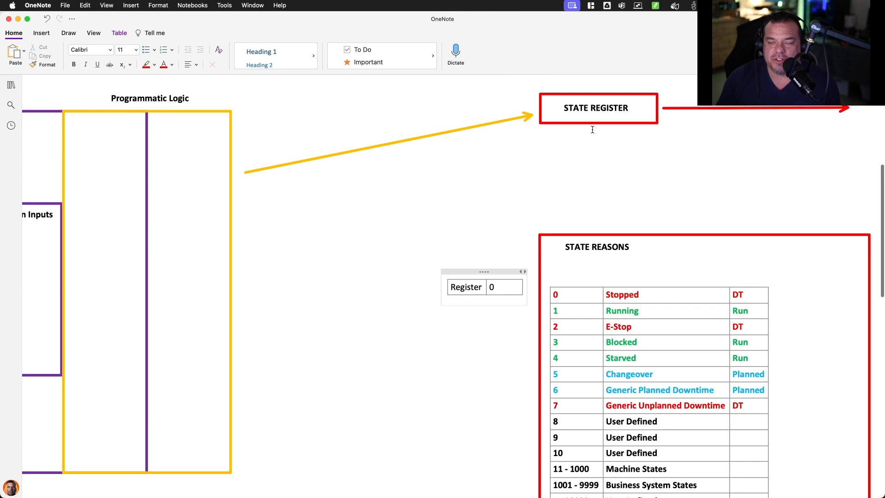
pyautogui.scroll(3)
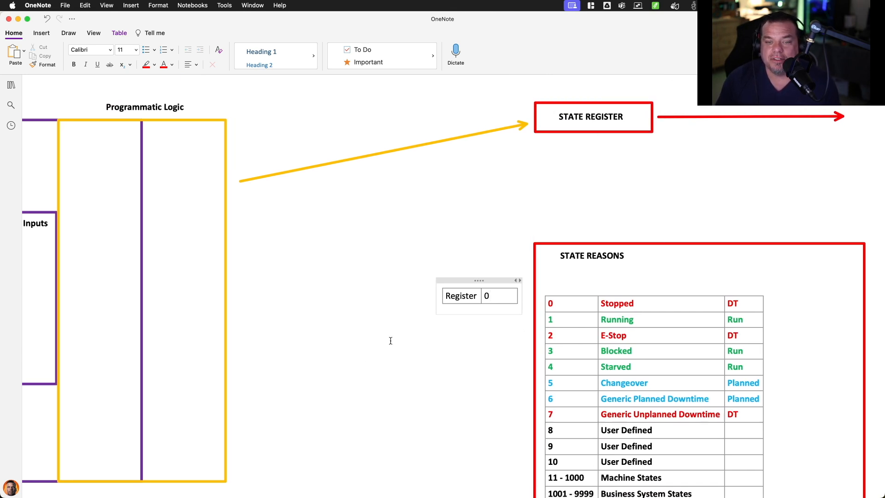
pyautogui.scroll(-3)
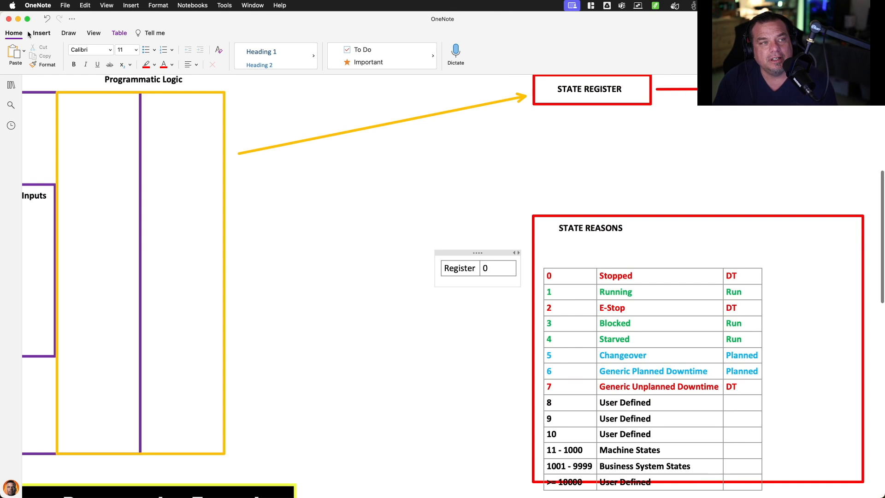
pyautogui.click(41, 33)
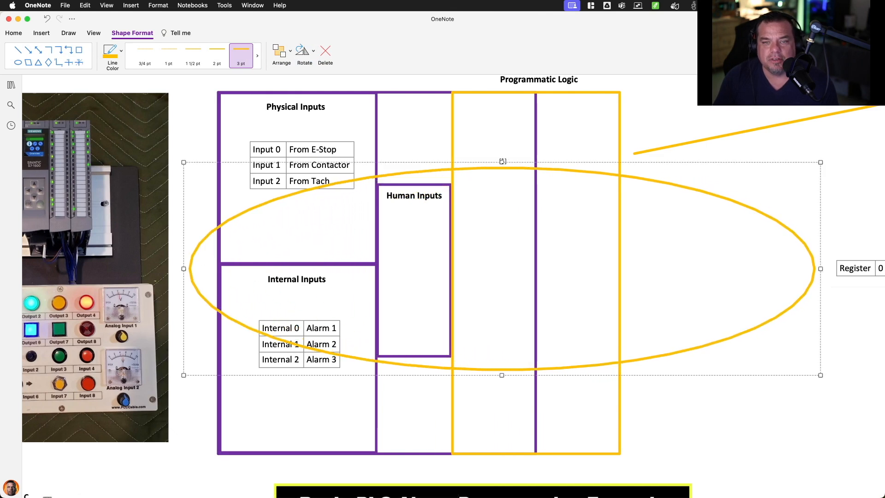
pyautogui.hscroll(3)
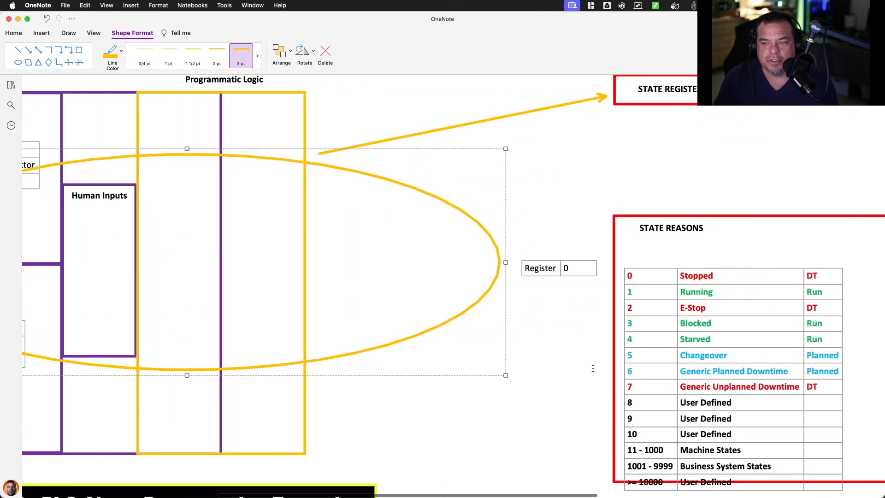
pyautogui.click(578, 267)
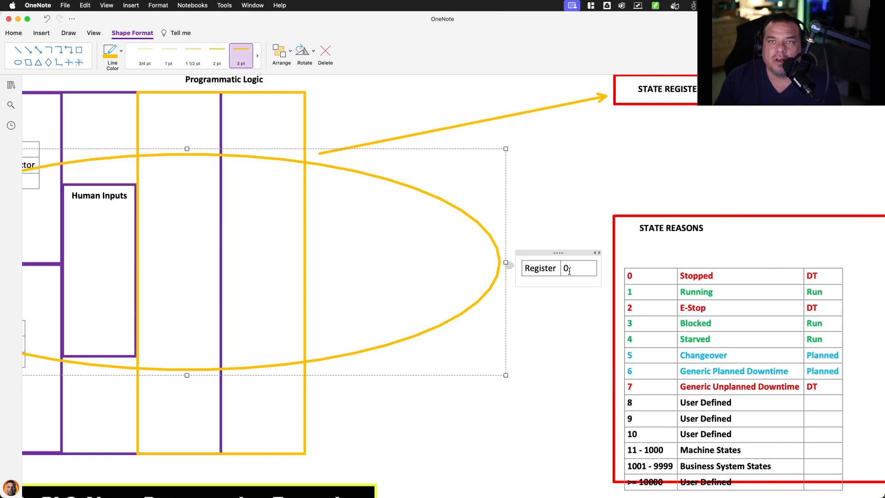
pyautogui.hscroll(3)
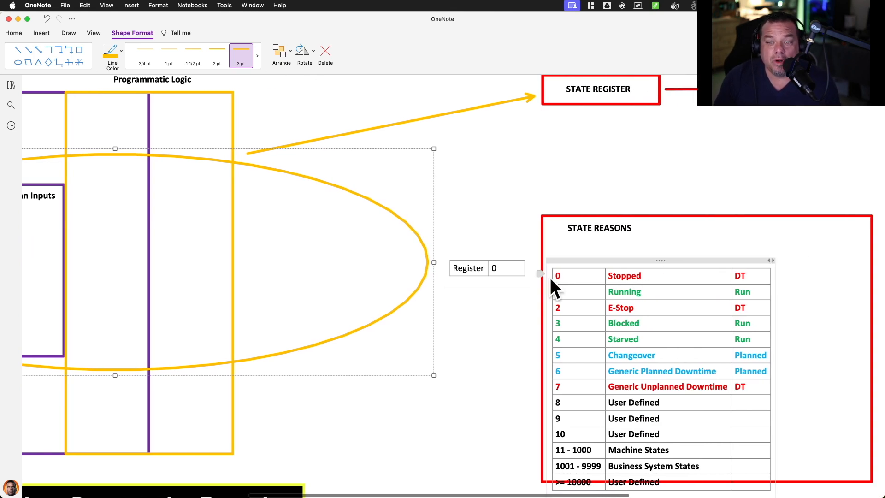
pyautogui.scroll(-3)
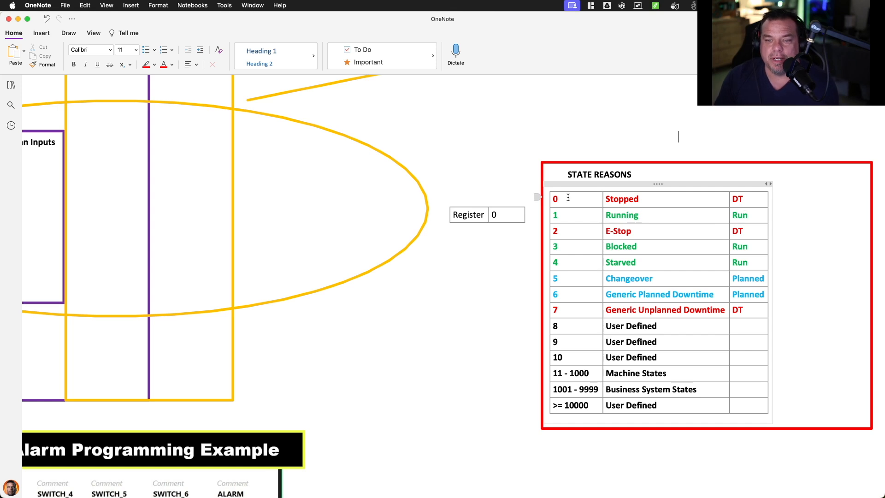
pyautogui.moveTo(657, 198)
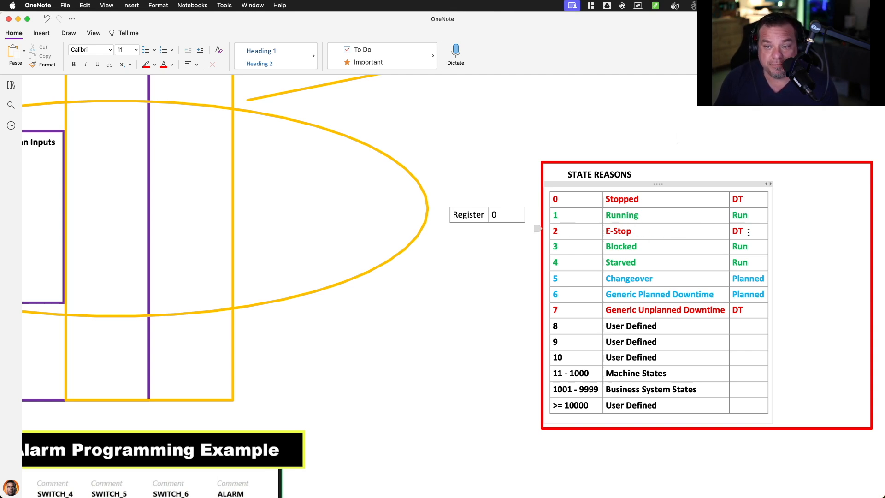
# Change the Register value from 0 to 5, the Changeover code.
pyautogui.click(500, 216)
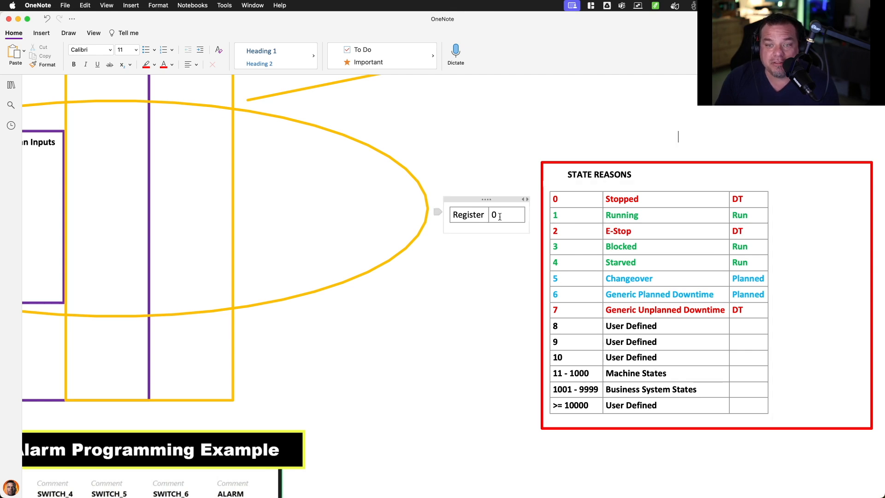
pyautogui.write('5')
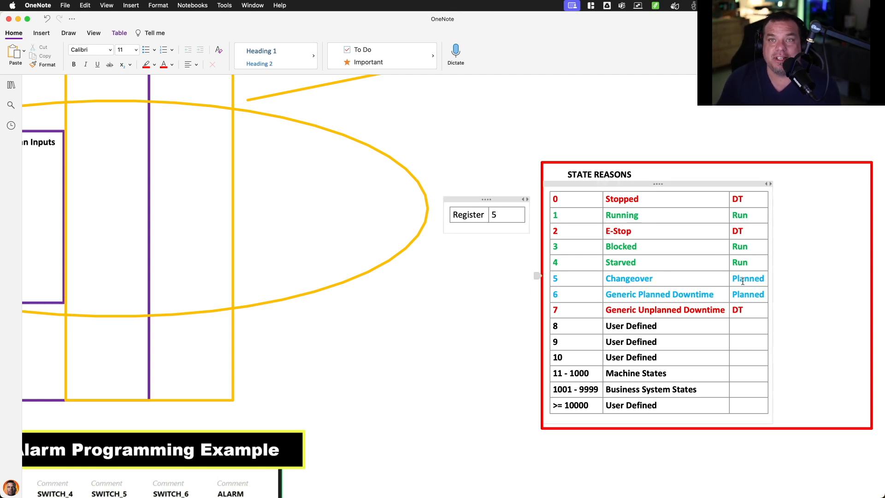
pyautogui.moveTo(746, 176)
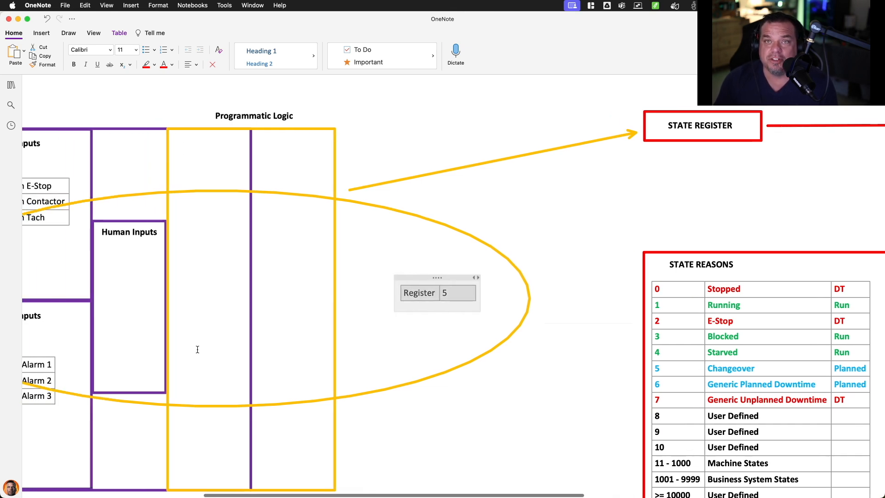
# Relabel the table 'Register Q0:16' and drag a second copy inside the oval.
pyautogui.scroll(-3)
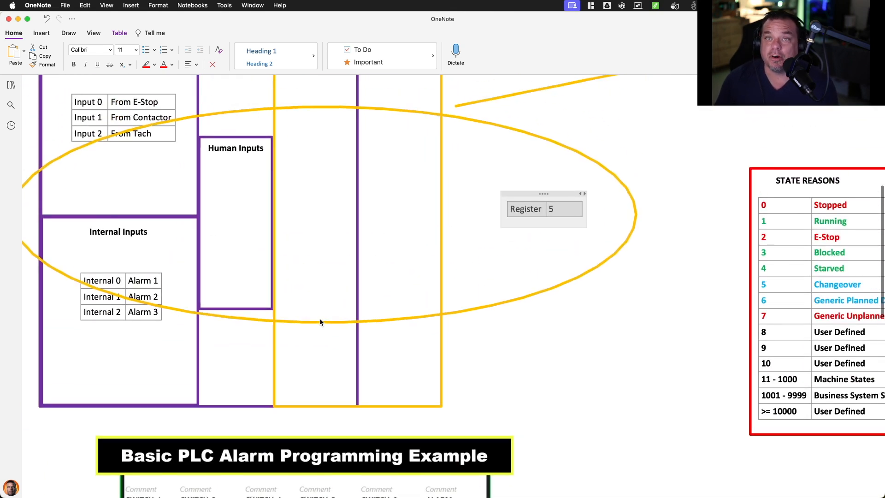
pyautogui.scroll(3)
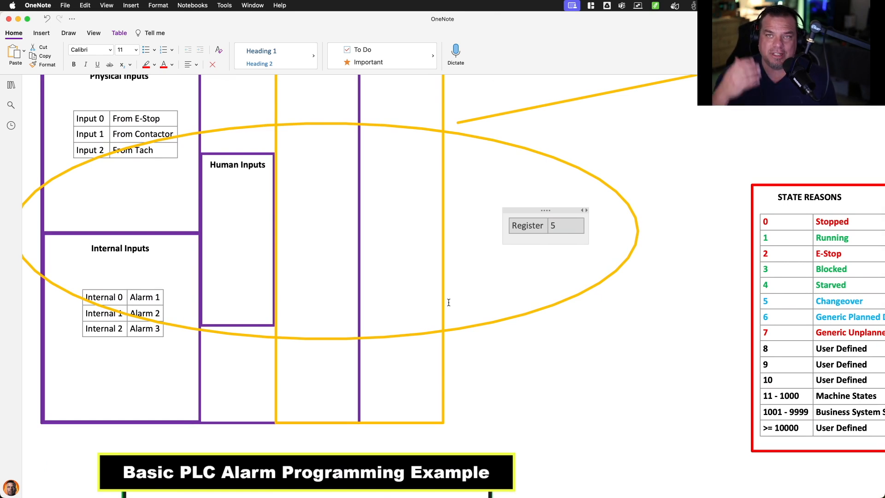
pyautogui.moveTo(561, 262)
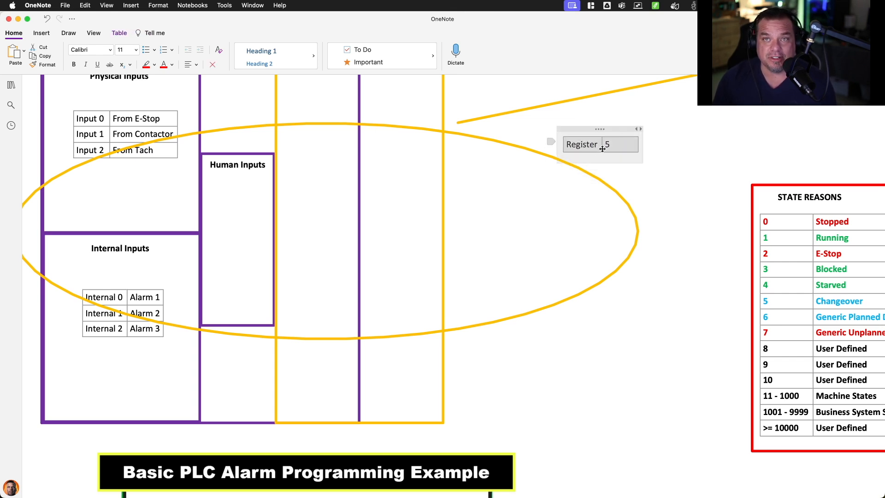
pyautogui.click(612, 144)
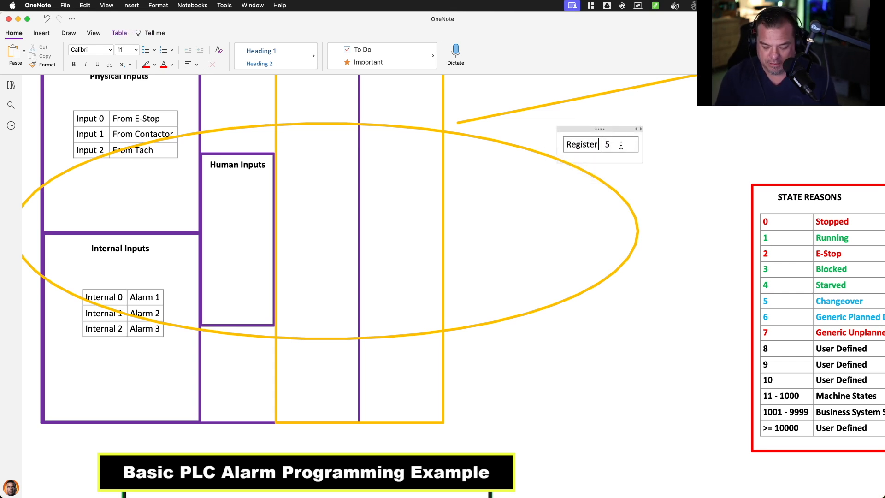
pyautogui.write('Q0:')
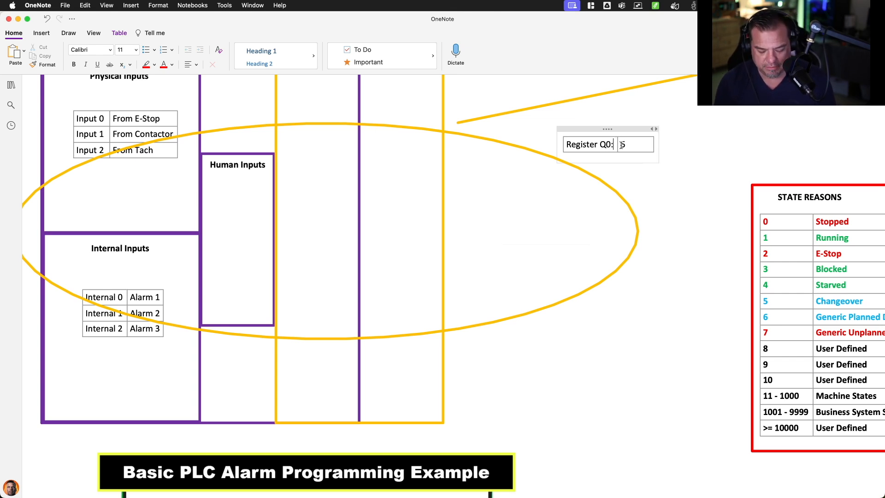
pyautogui.write('16')
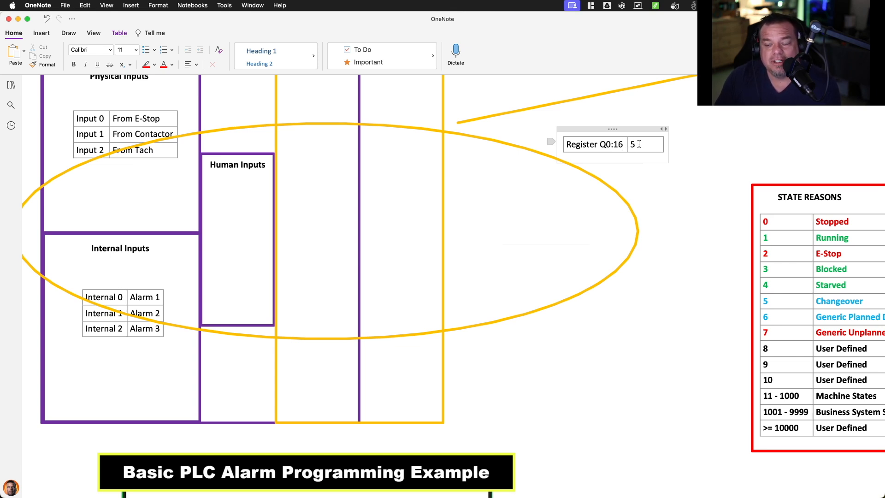
pyautogui.scroll(-3)
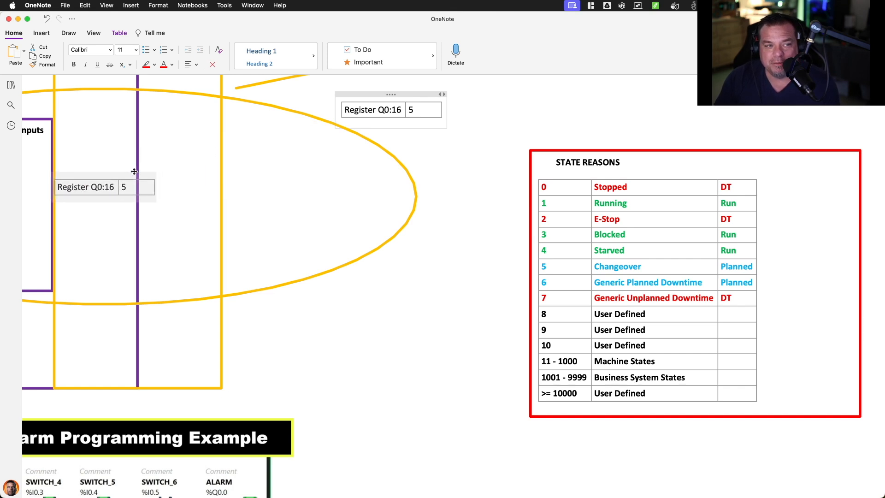
pyautogui.moveTo(104, 187); pyautogui.dragTo(140, 187)
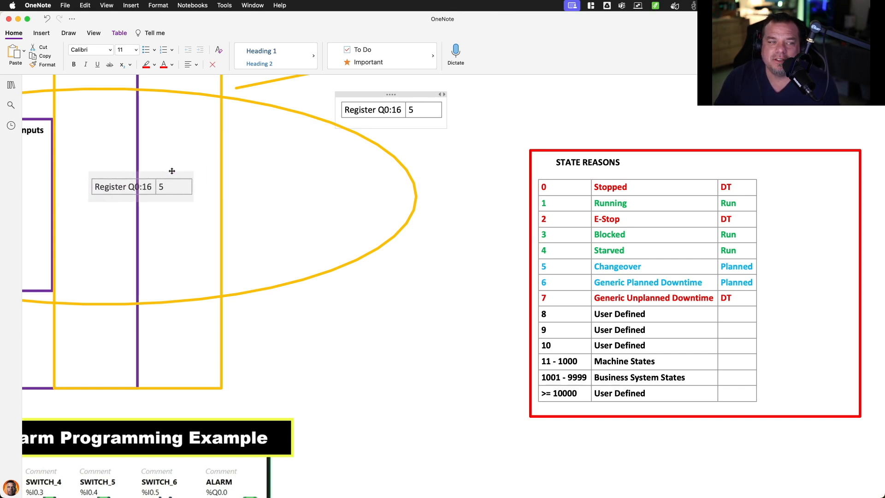
pyautogui.moveTo(140, 186); pyautogui.dragTo(191, 188)
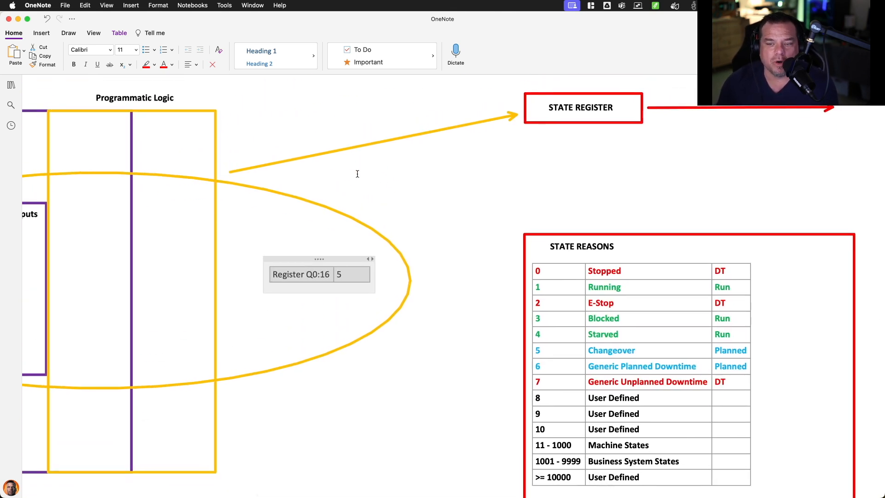
pyautogui.hscroll(-3)
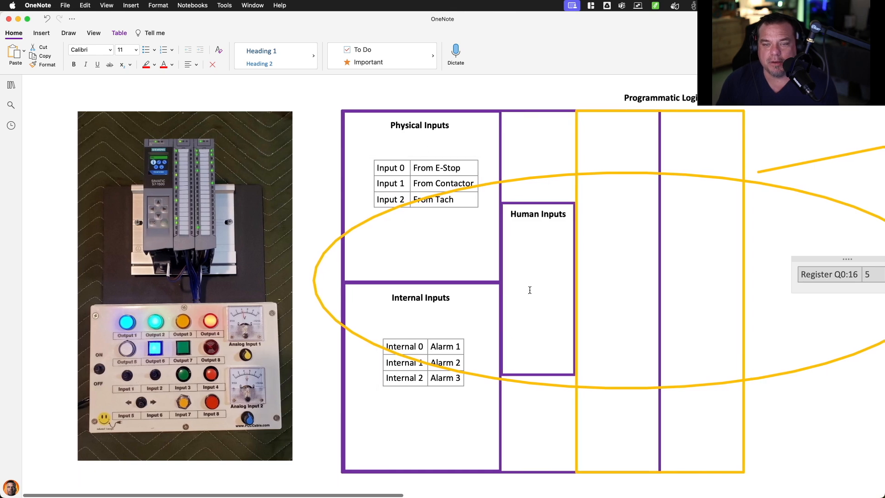
pyautogui.hscroll(3)
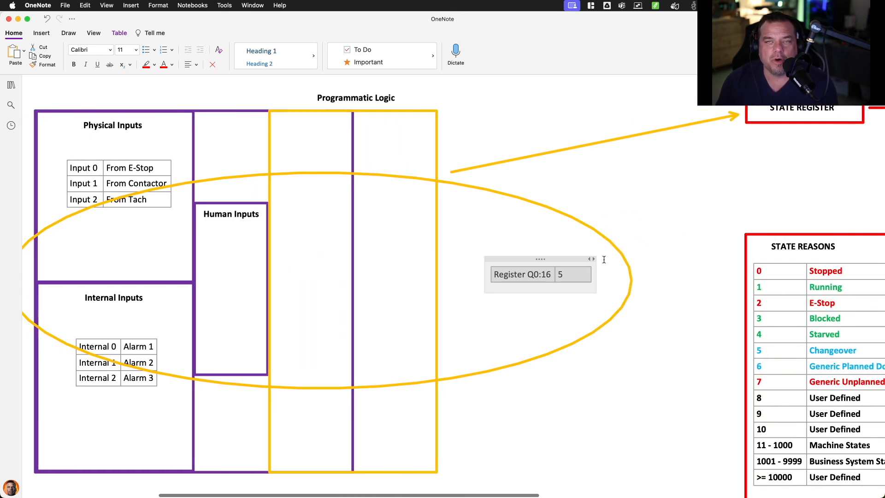
pyautogui.moveTo(547, 248)
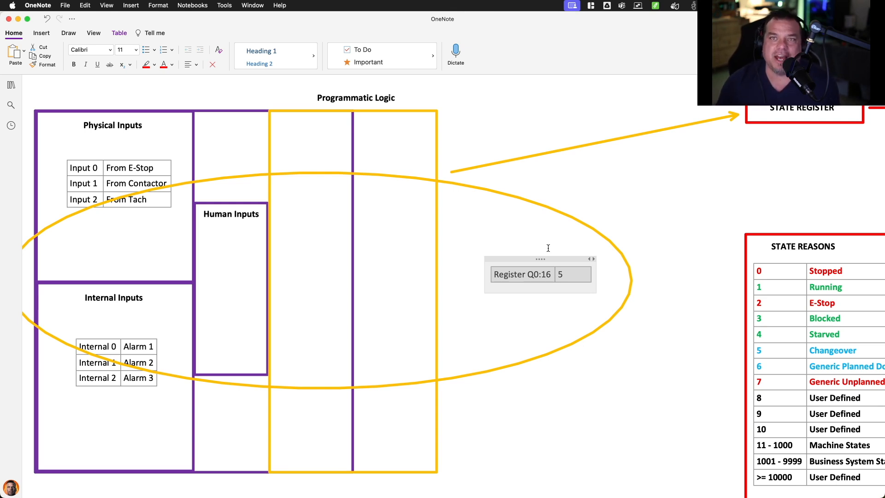
pyautogui.hscroll(3)
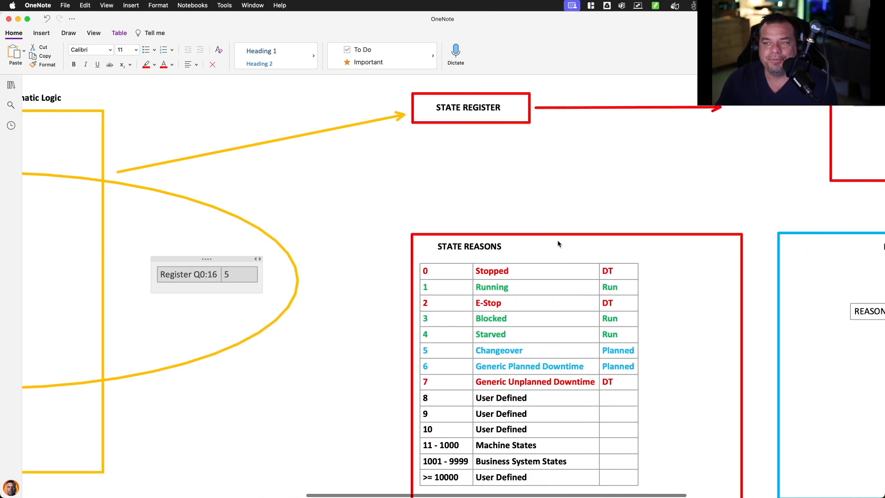
# Move Register Q0:16 beside STATE HISTORY, enter 0, and add a row holding 1.
pyautogui.scroll(3)
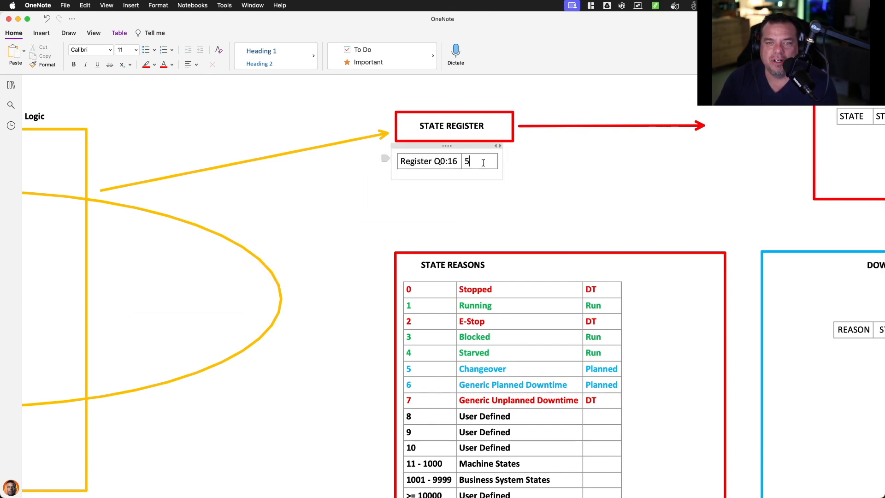
pyautogui.write('0')
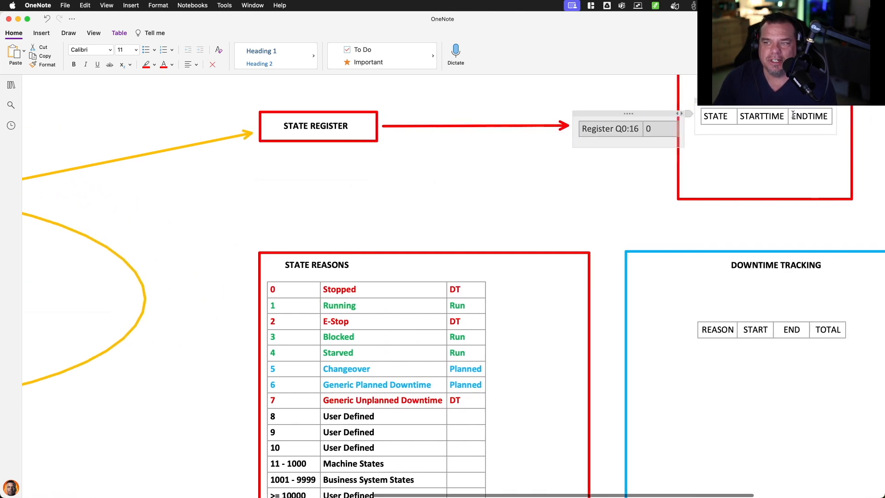
pyautogui.scroll(-3)
pyautogui.write('2')
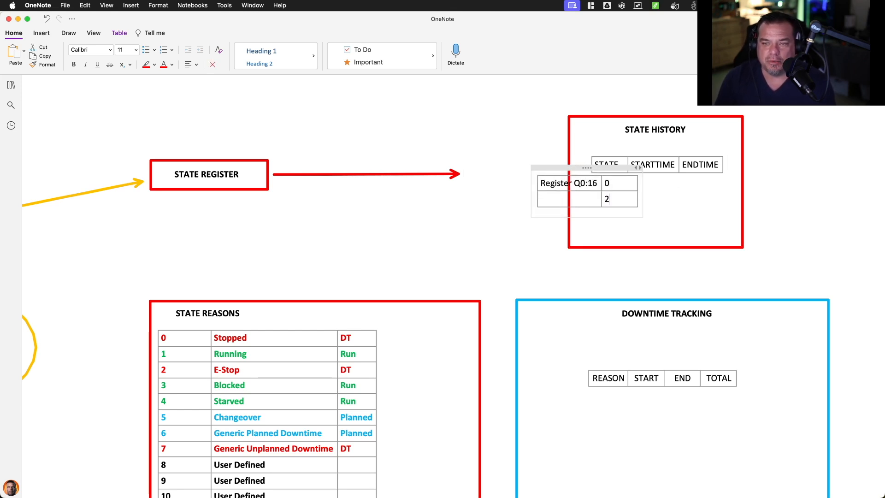
pyautogui.write('1')
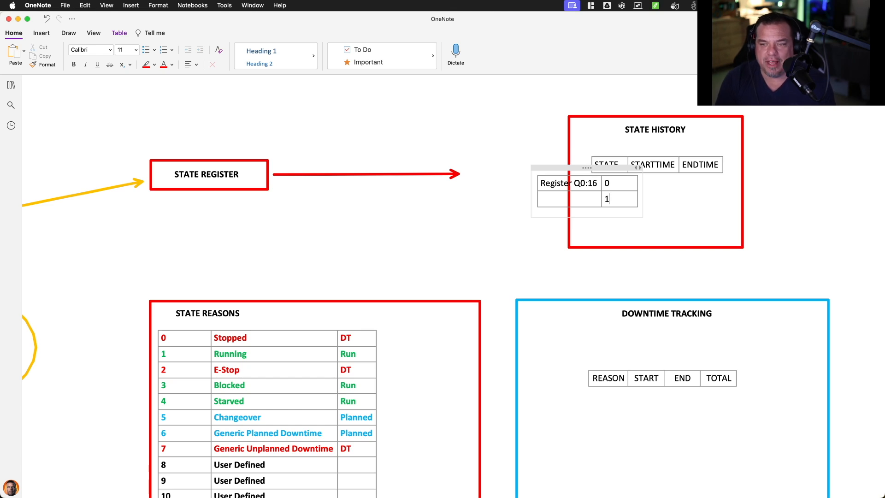
pyautogui.moveTo(650, 219)
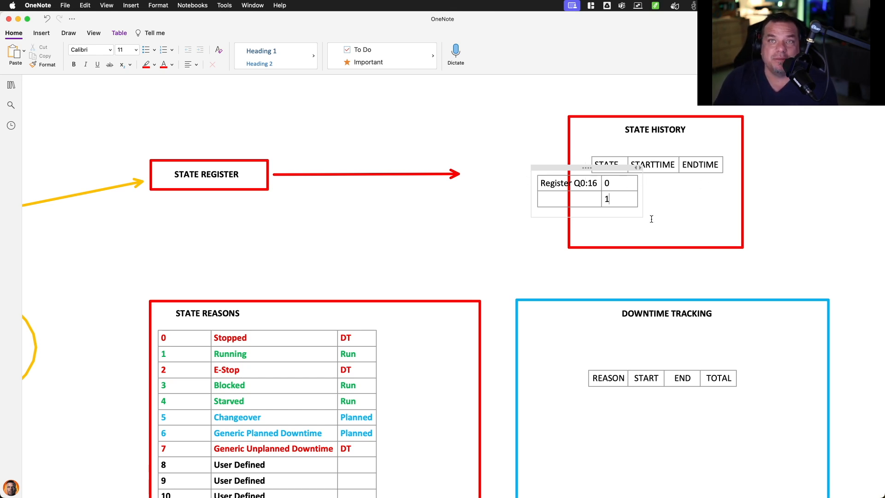
pyautogui.moveTo(340, 190)
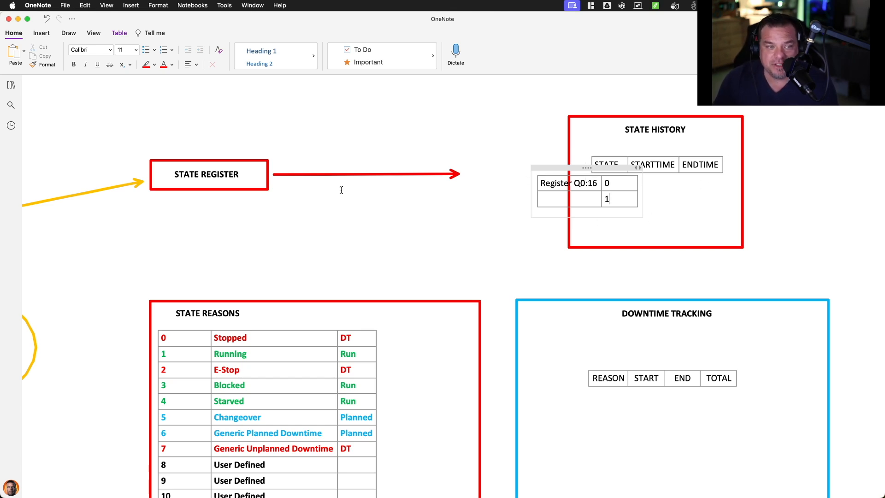
pyautogui.moveTo(743, 221)
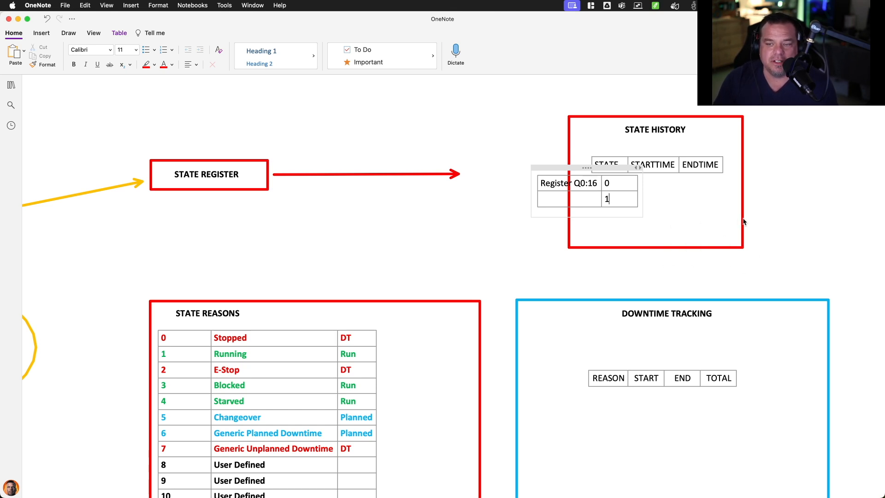
pyautogui.scroll(-3)
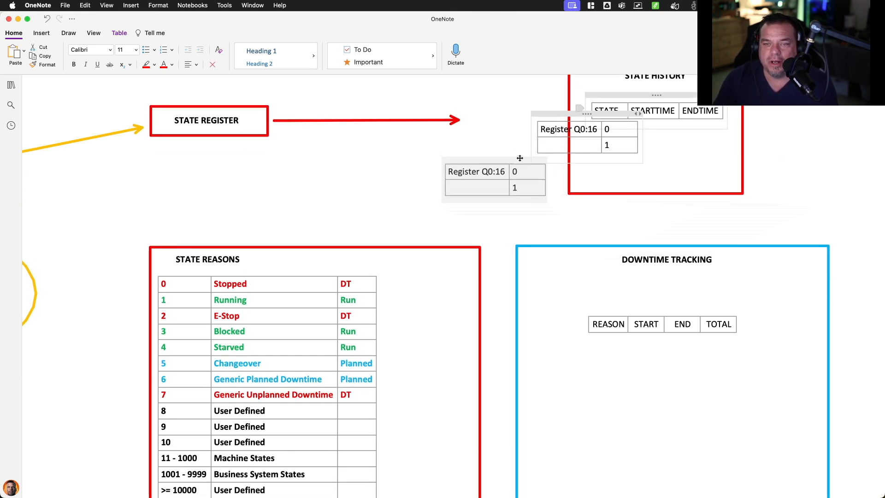
# Drop the register table below the red arrow and add a 3 pt yellow arrow to DOWNTIME TRACKING.
pyautogui.click(41, 33)
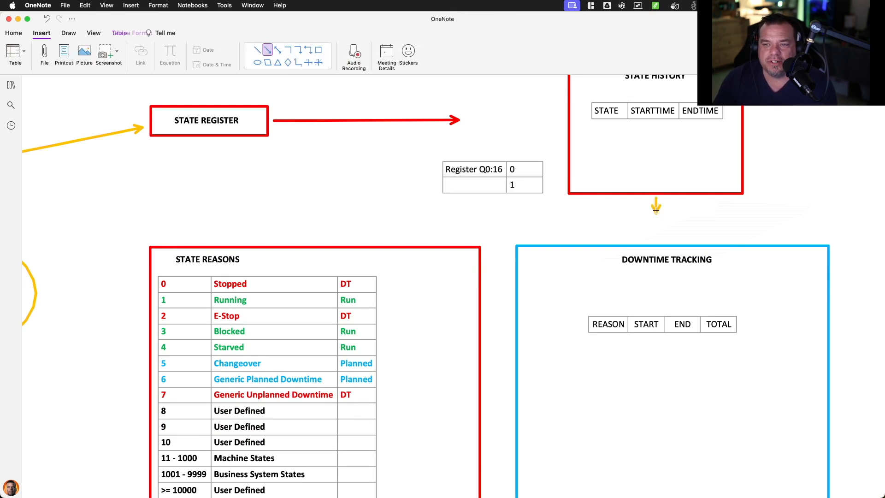
pyautogui.click(656, 206)
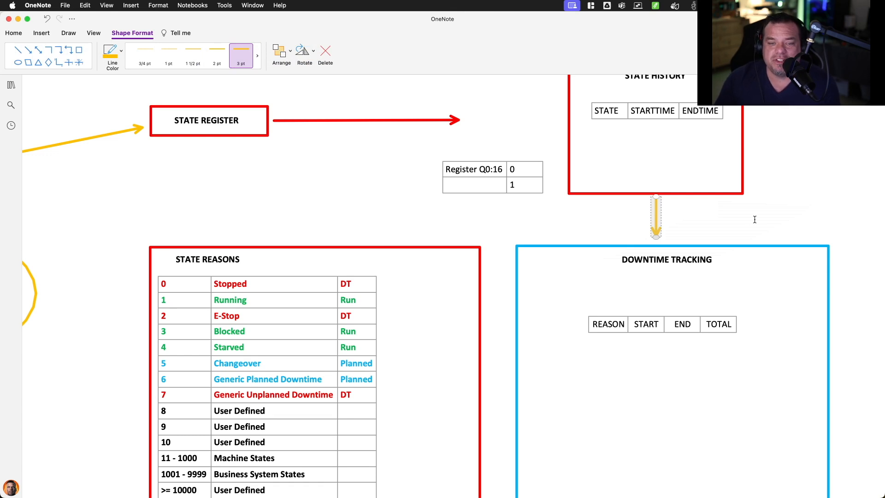
pyautogui.scroll(-3)
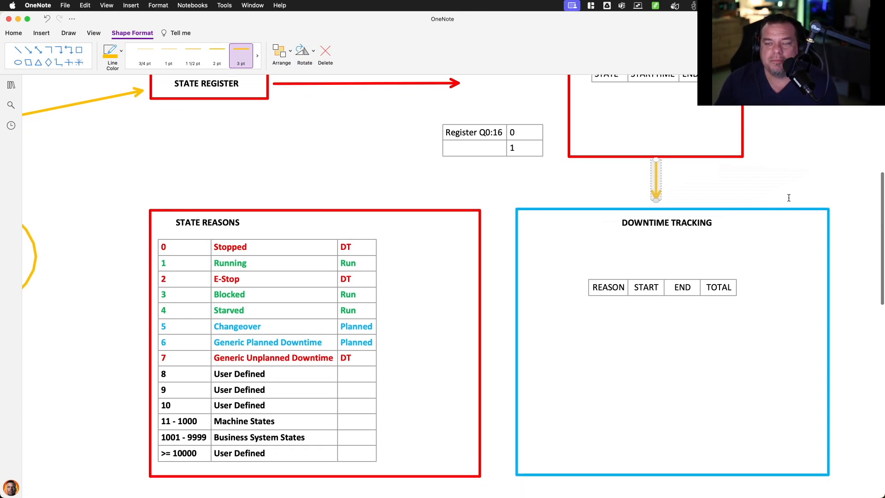
pyautogui.scroll(-3)
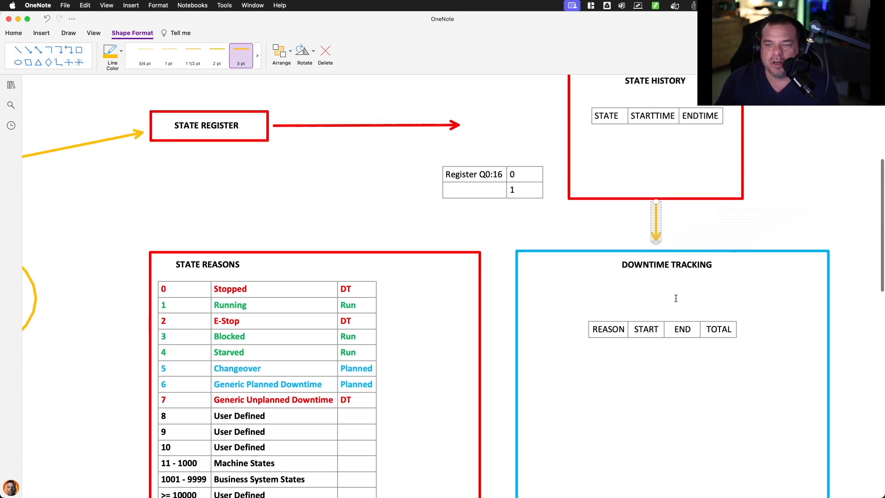
pyautogui.moveTo(677, 143)
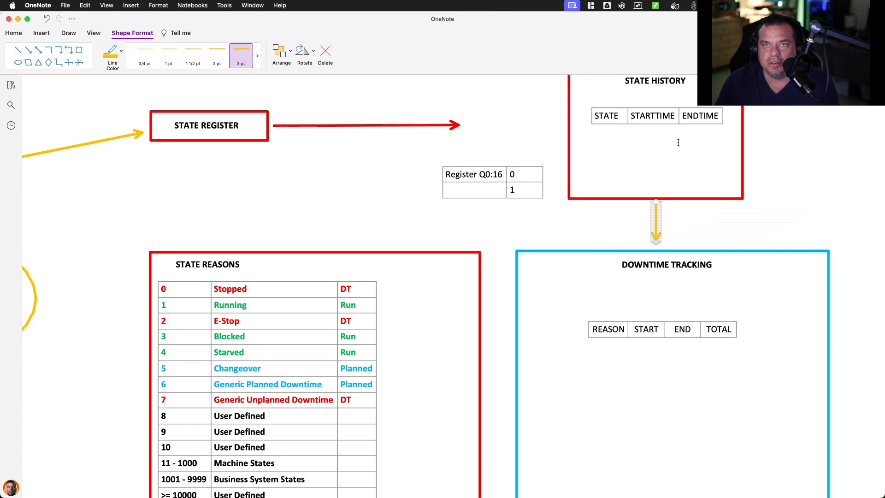
# Select the State Reasons list and the Downtime Tracking table with Reason, Start, End, Total columns.
pyautogui.click(263, 277)
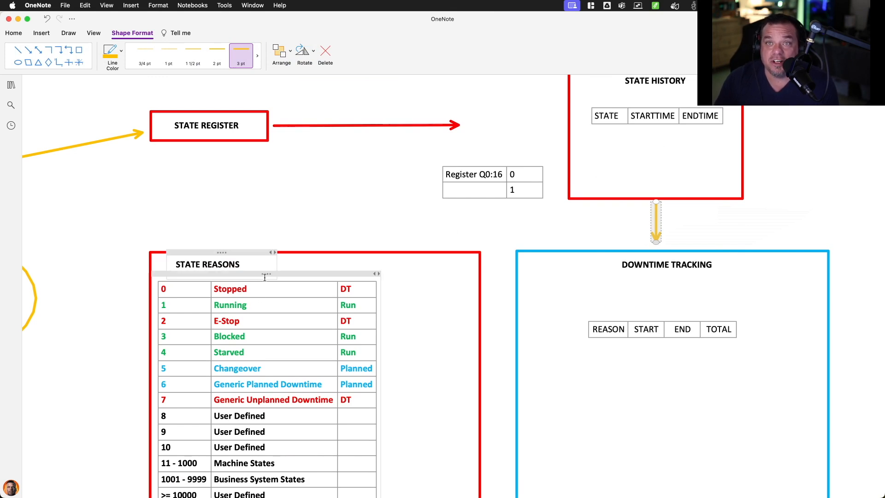
pyautogui.scroll(-3)
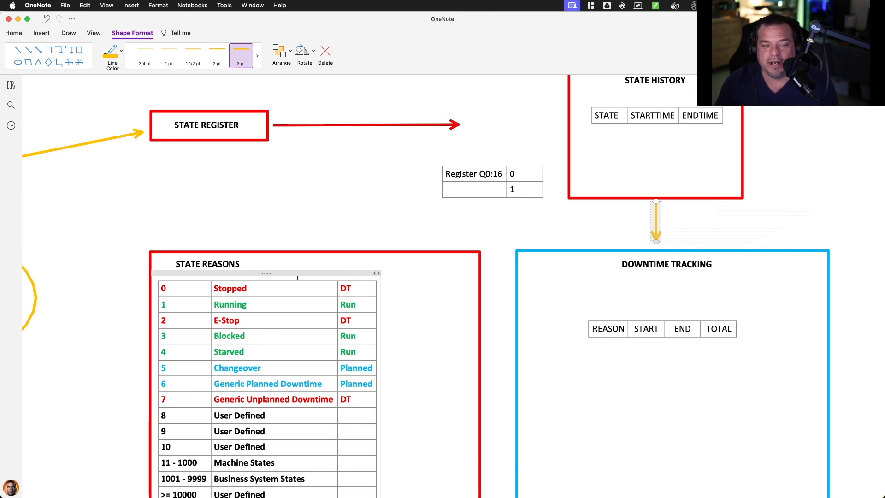
pyautogui.click(608, 329)
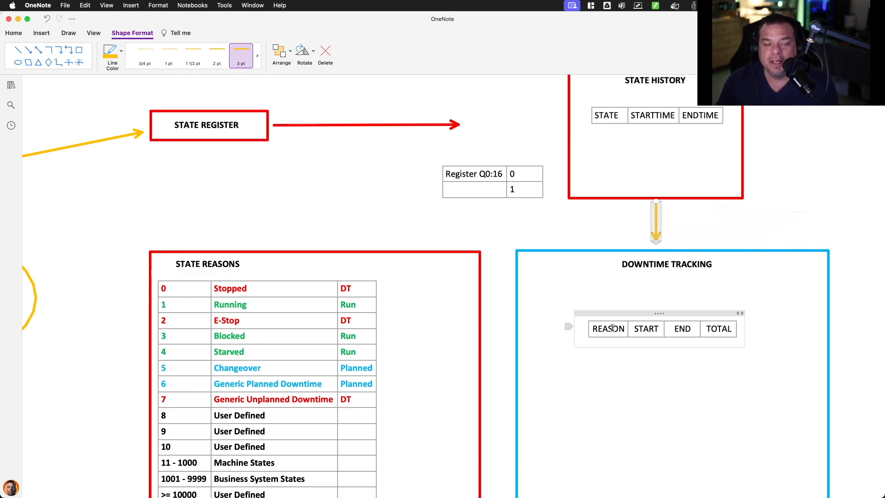
pyautogui.click(598, 386)
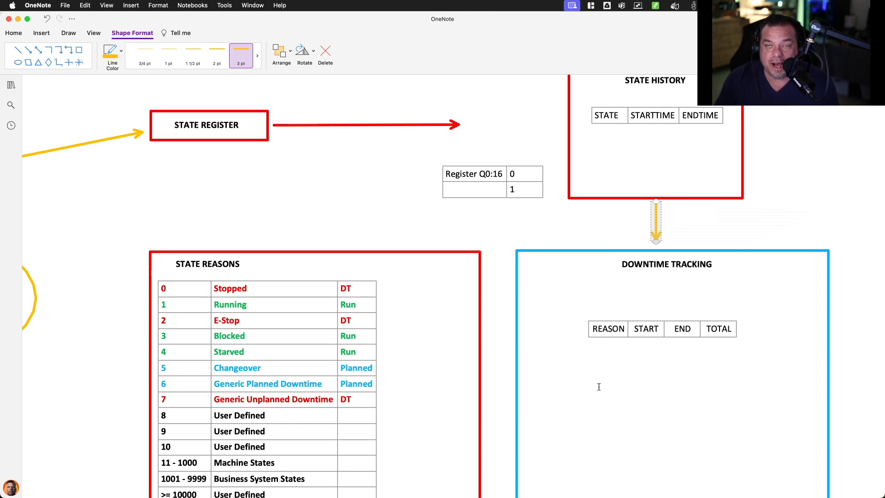
pyautogui.moveTo(683, 363)
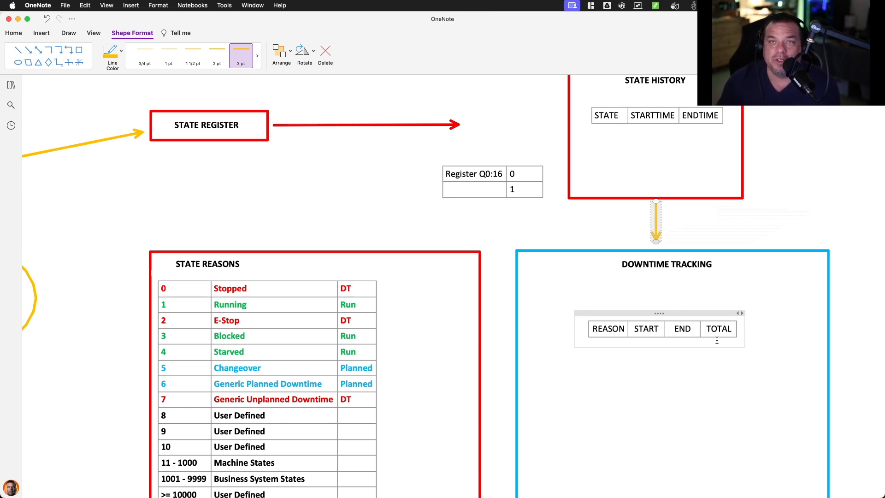
pyautogui.scroll(-3)
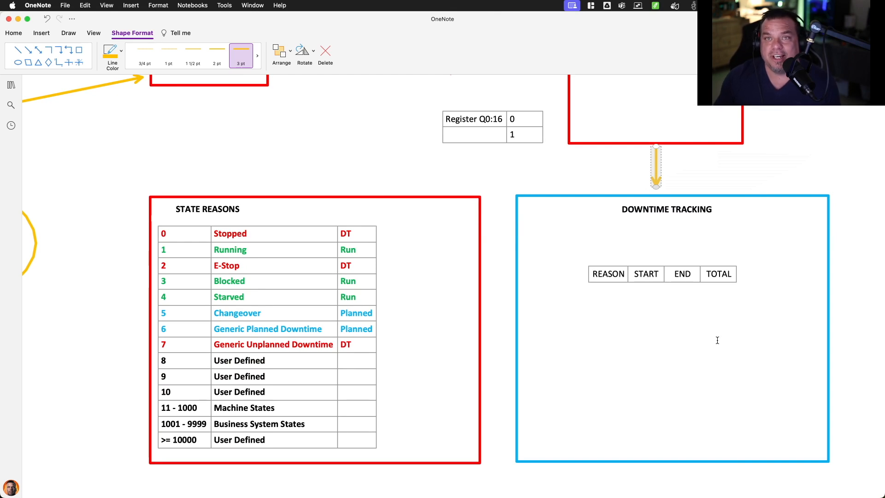